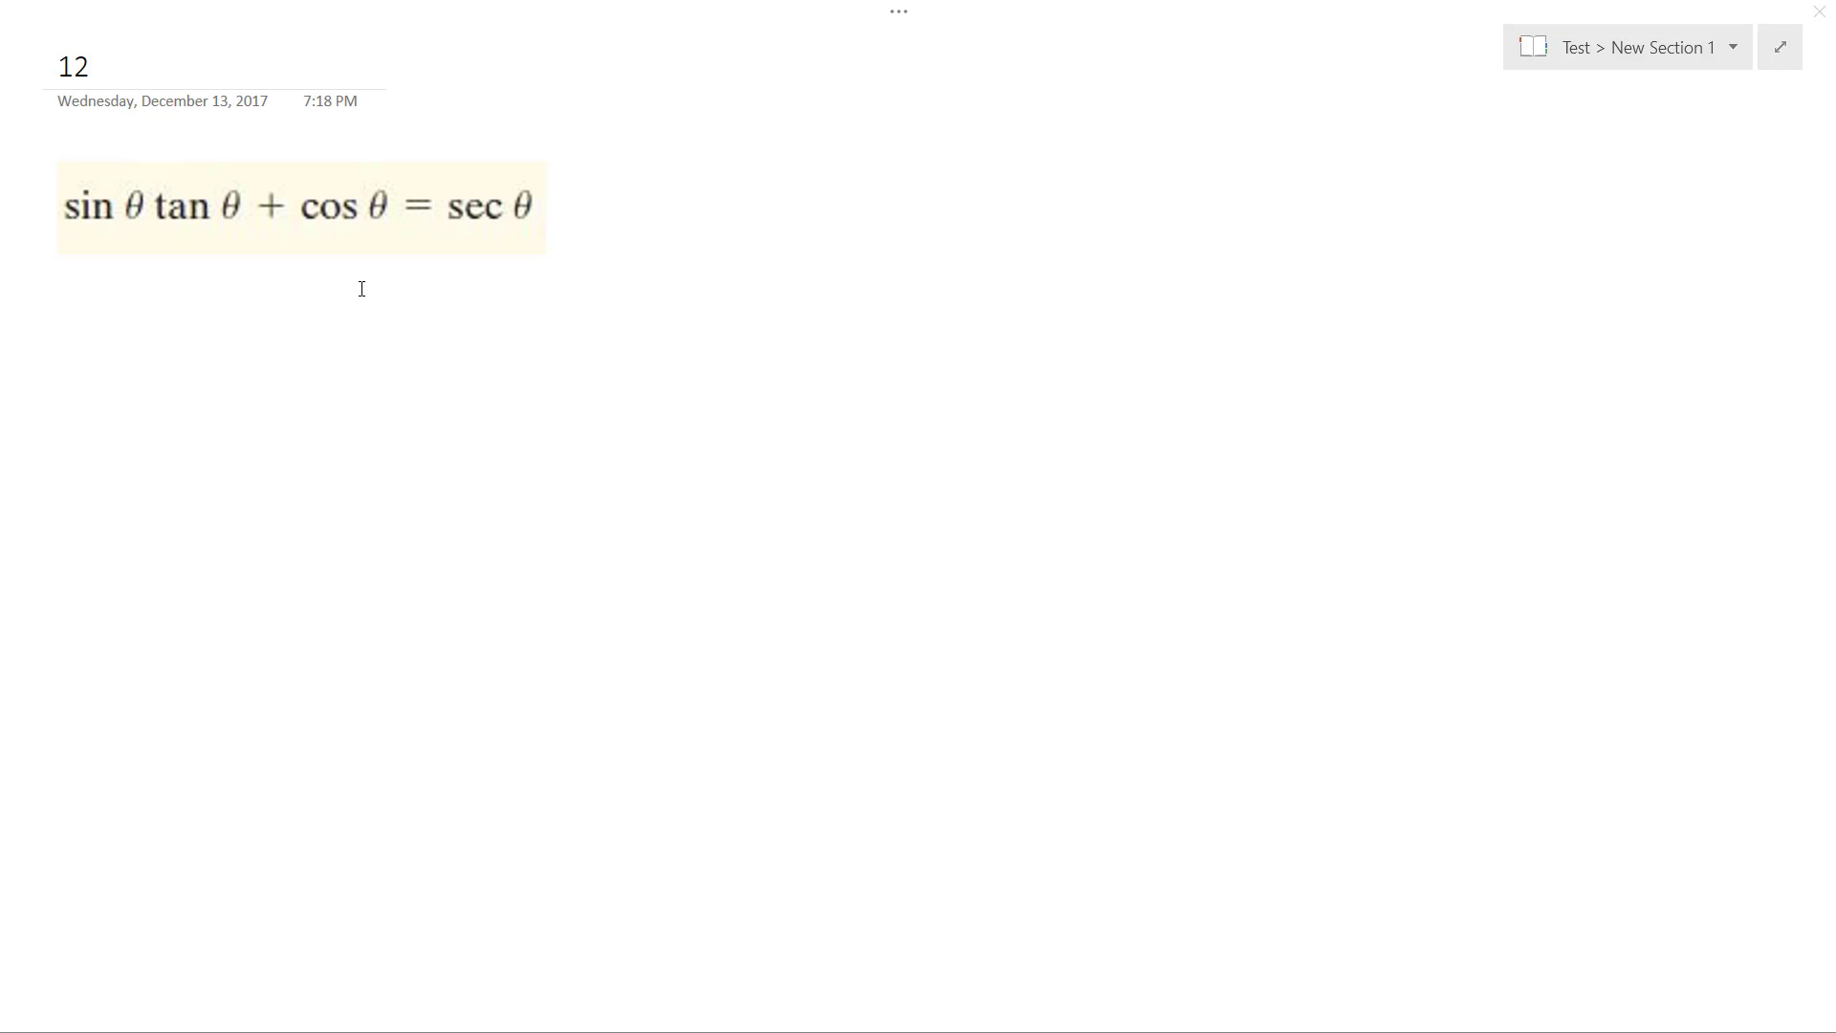
pyautogui.moveTo(180, 386)
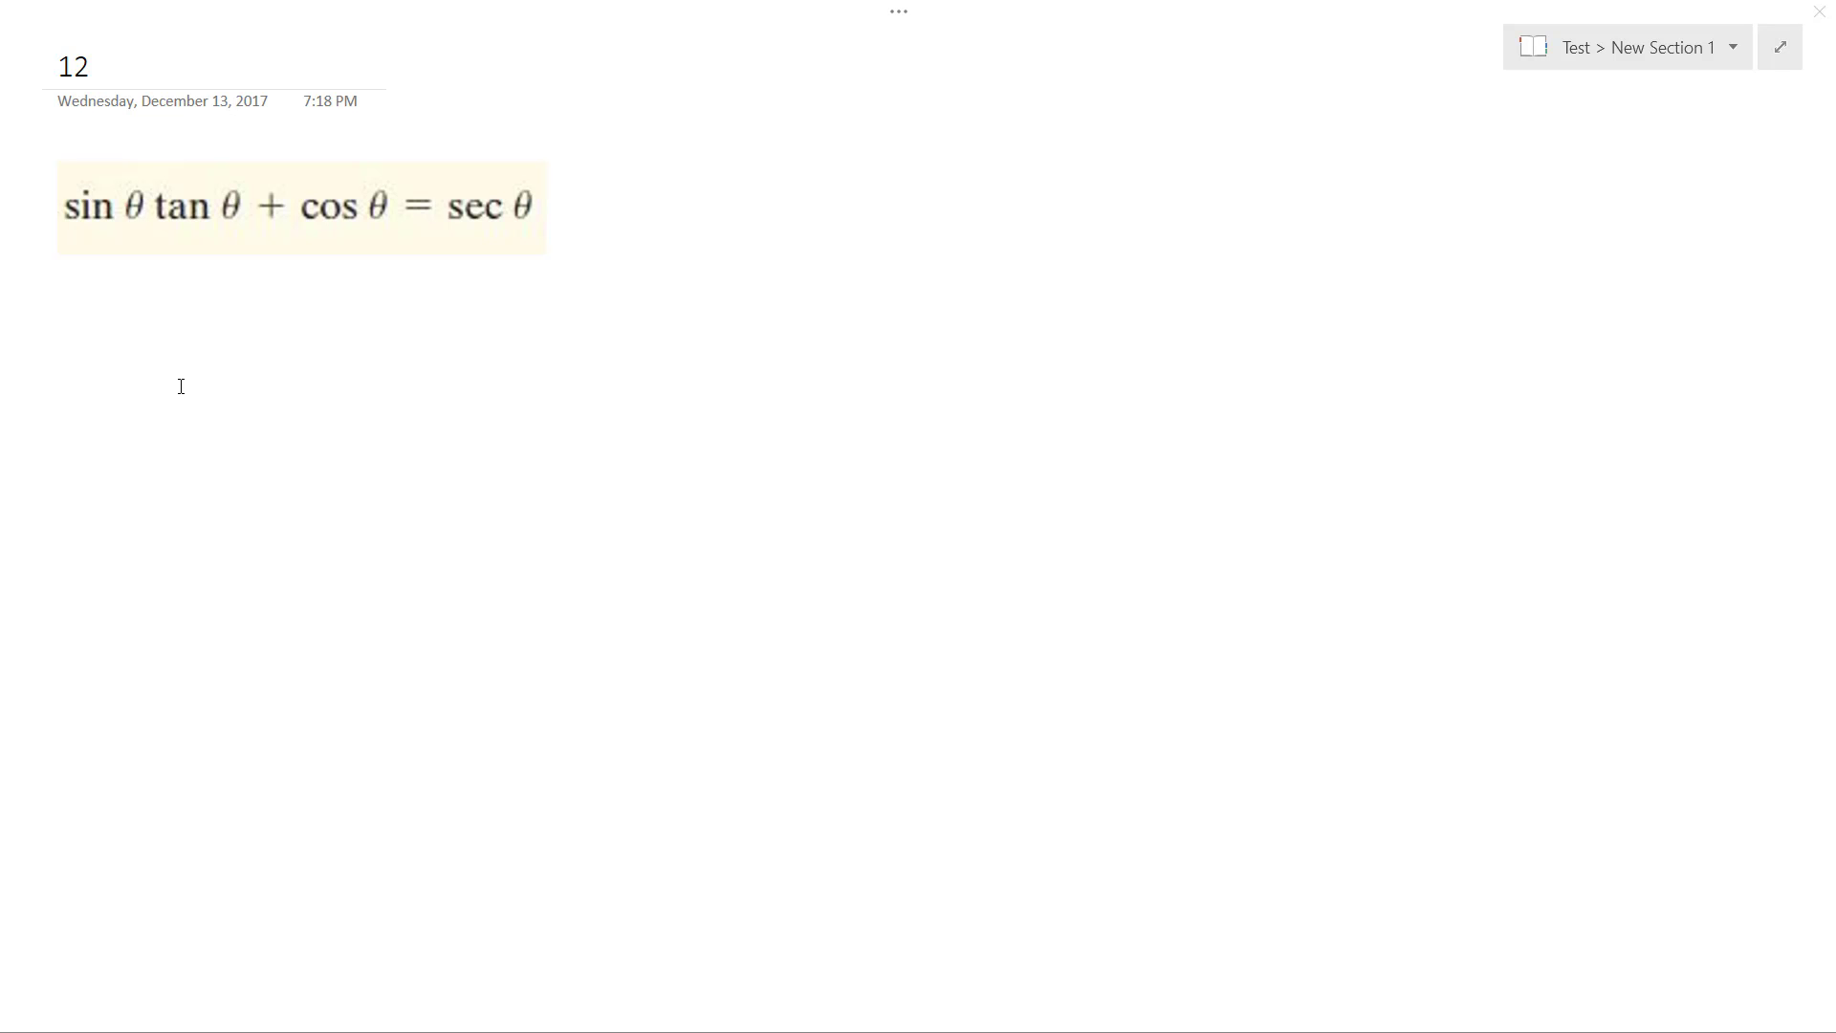
pyautogui.moveTo(212, 358)
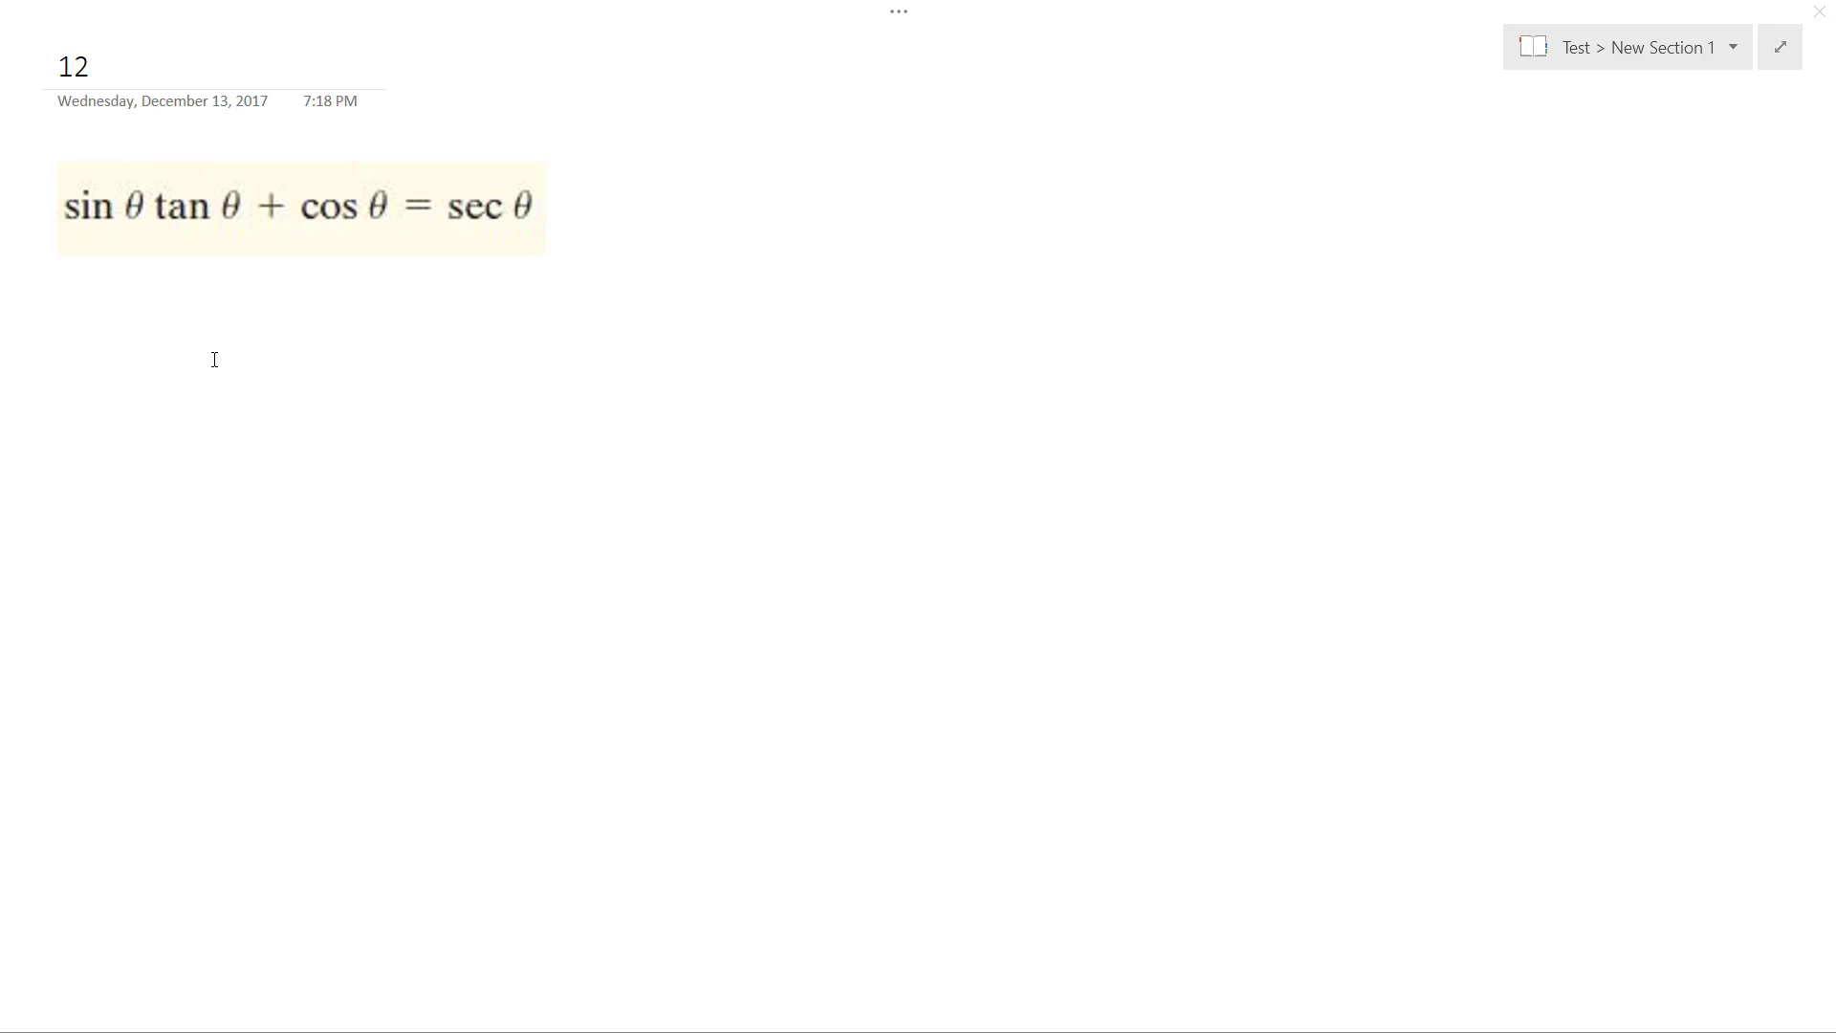
pyautogui.moveTo(553, 248)
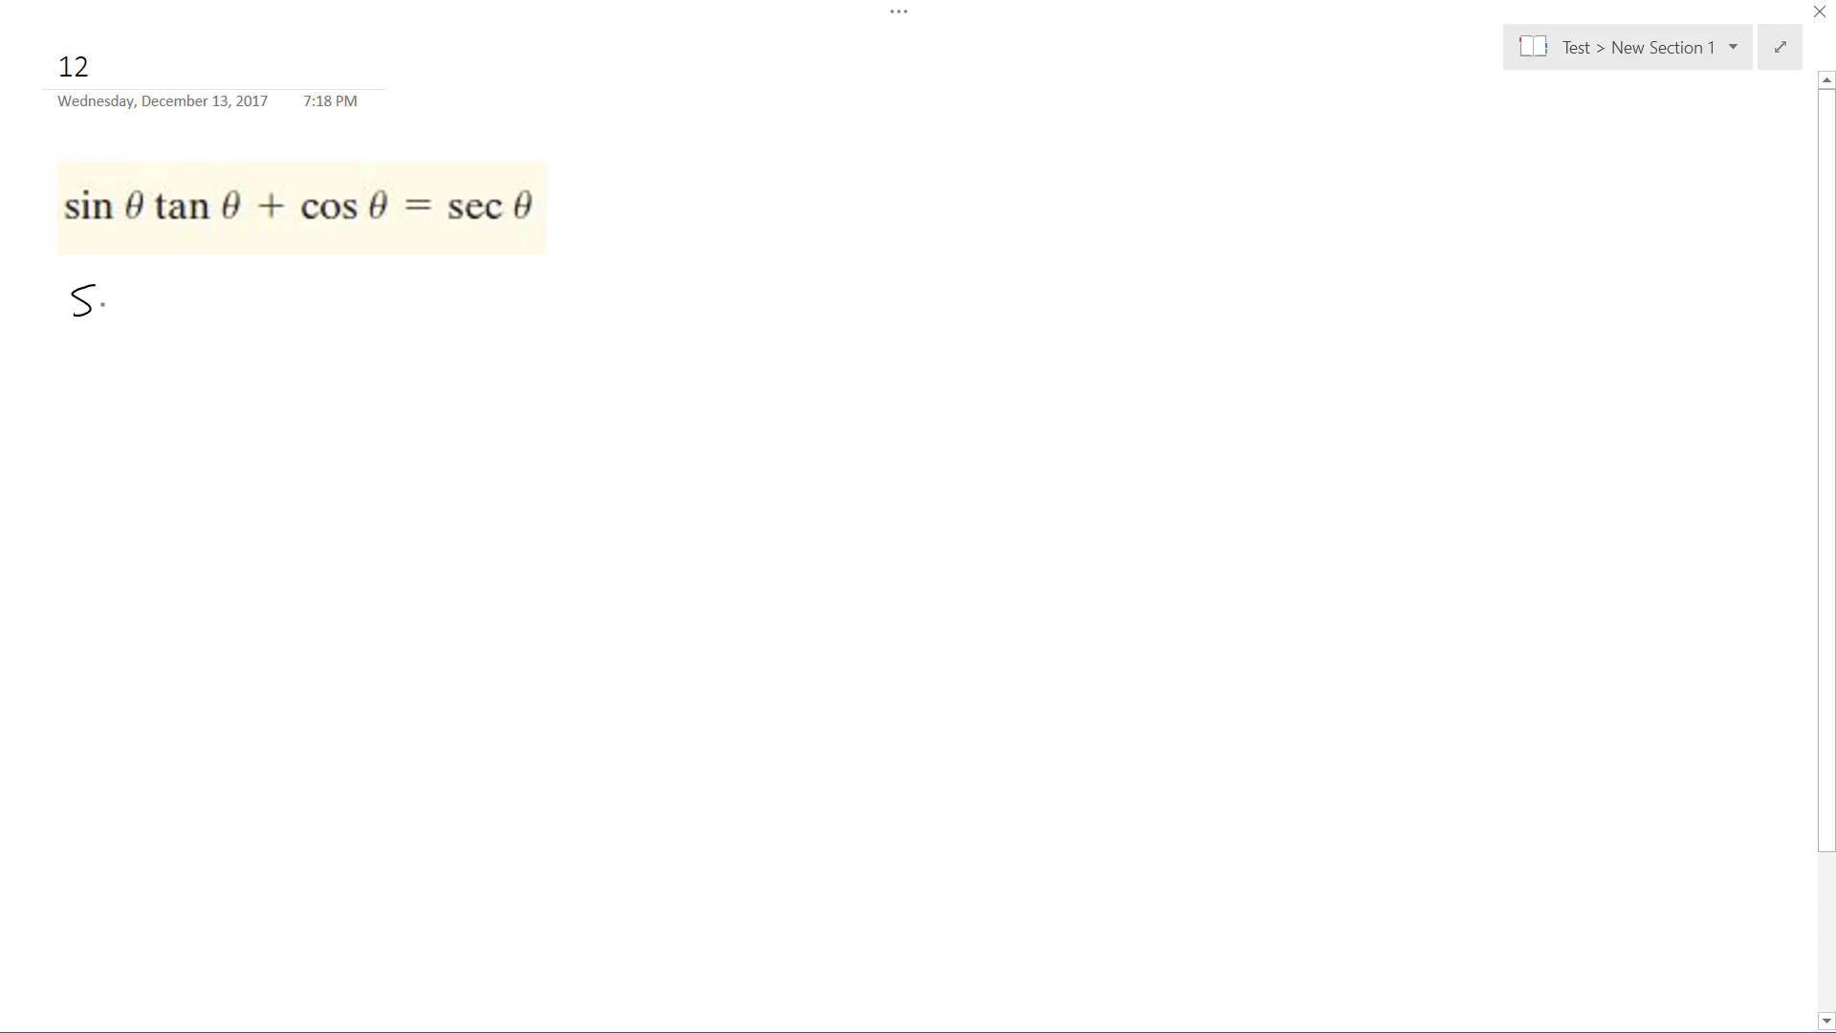
# Ink sinθ · sinθ/cosθ + cosθ on the left and = 1/cosθ on the right
pyautogui.moveTo(106, 298); pyautogui.dragTo(159, 299)
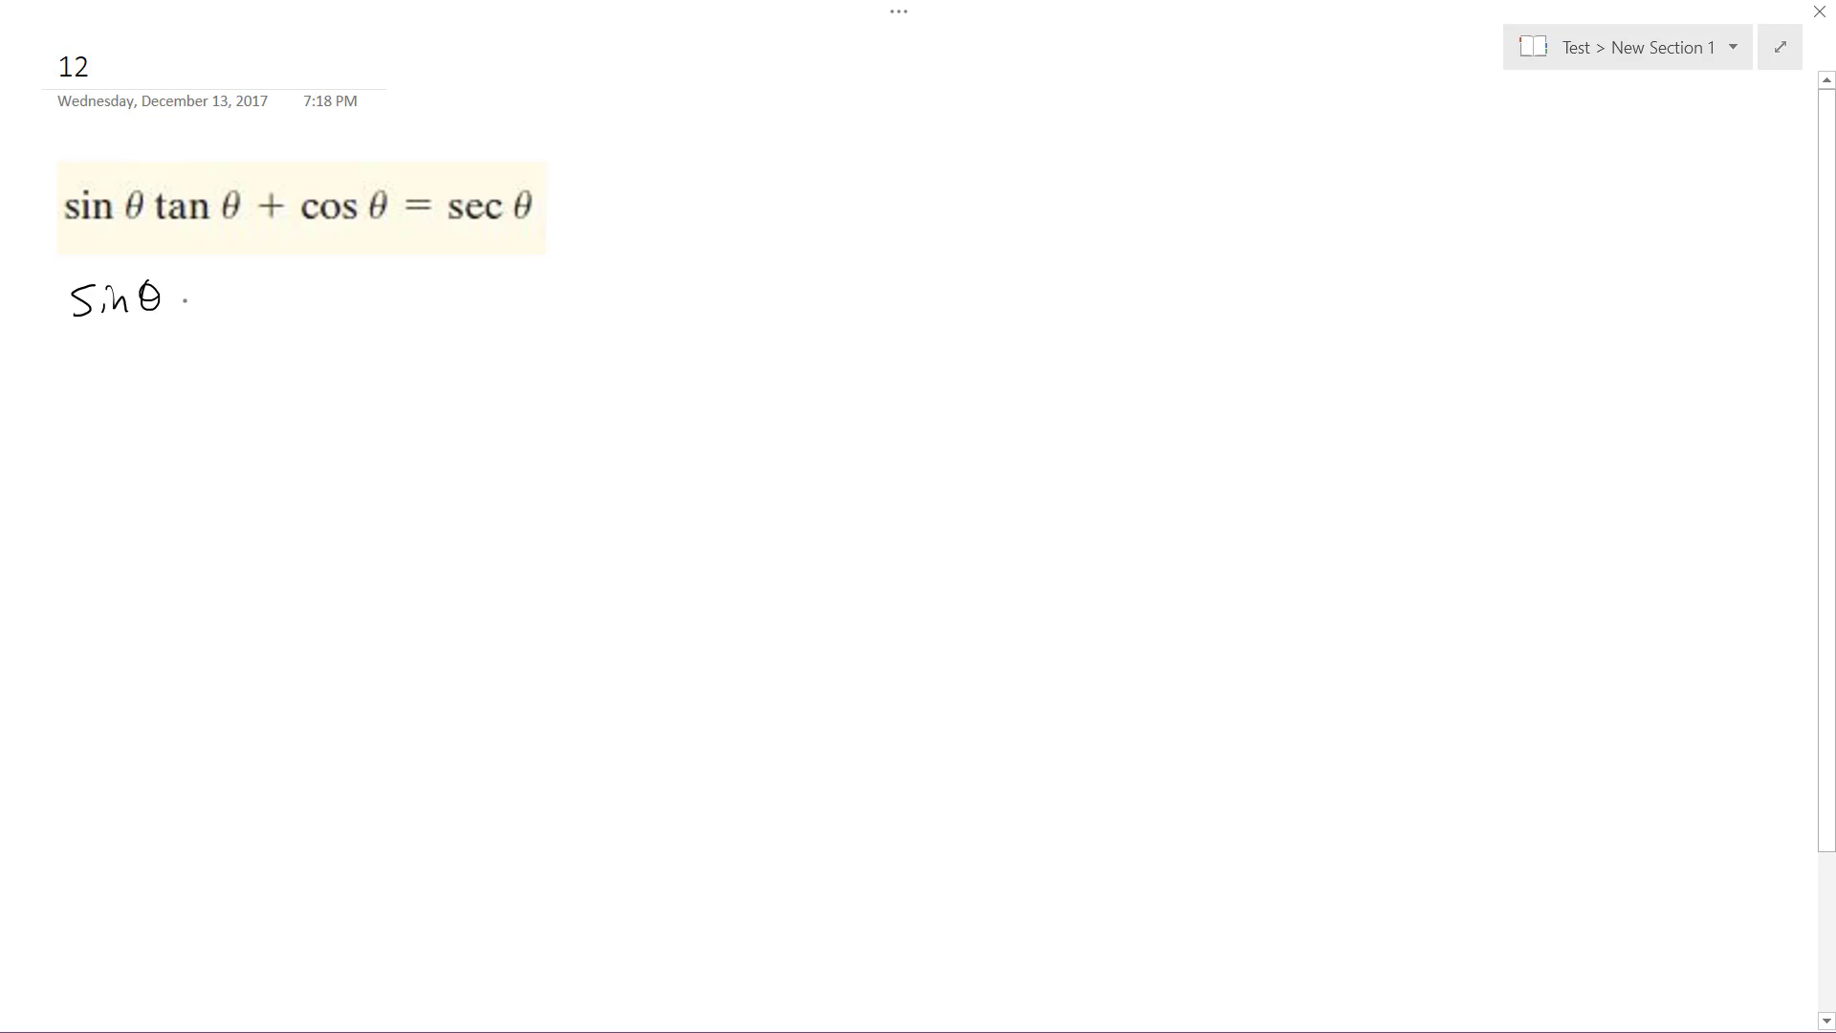
pyautogui.moveTo(176, 298); pyautogui.dragTo(247, 298)
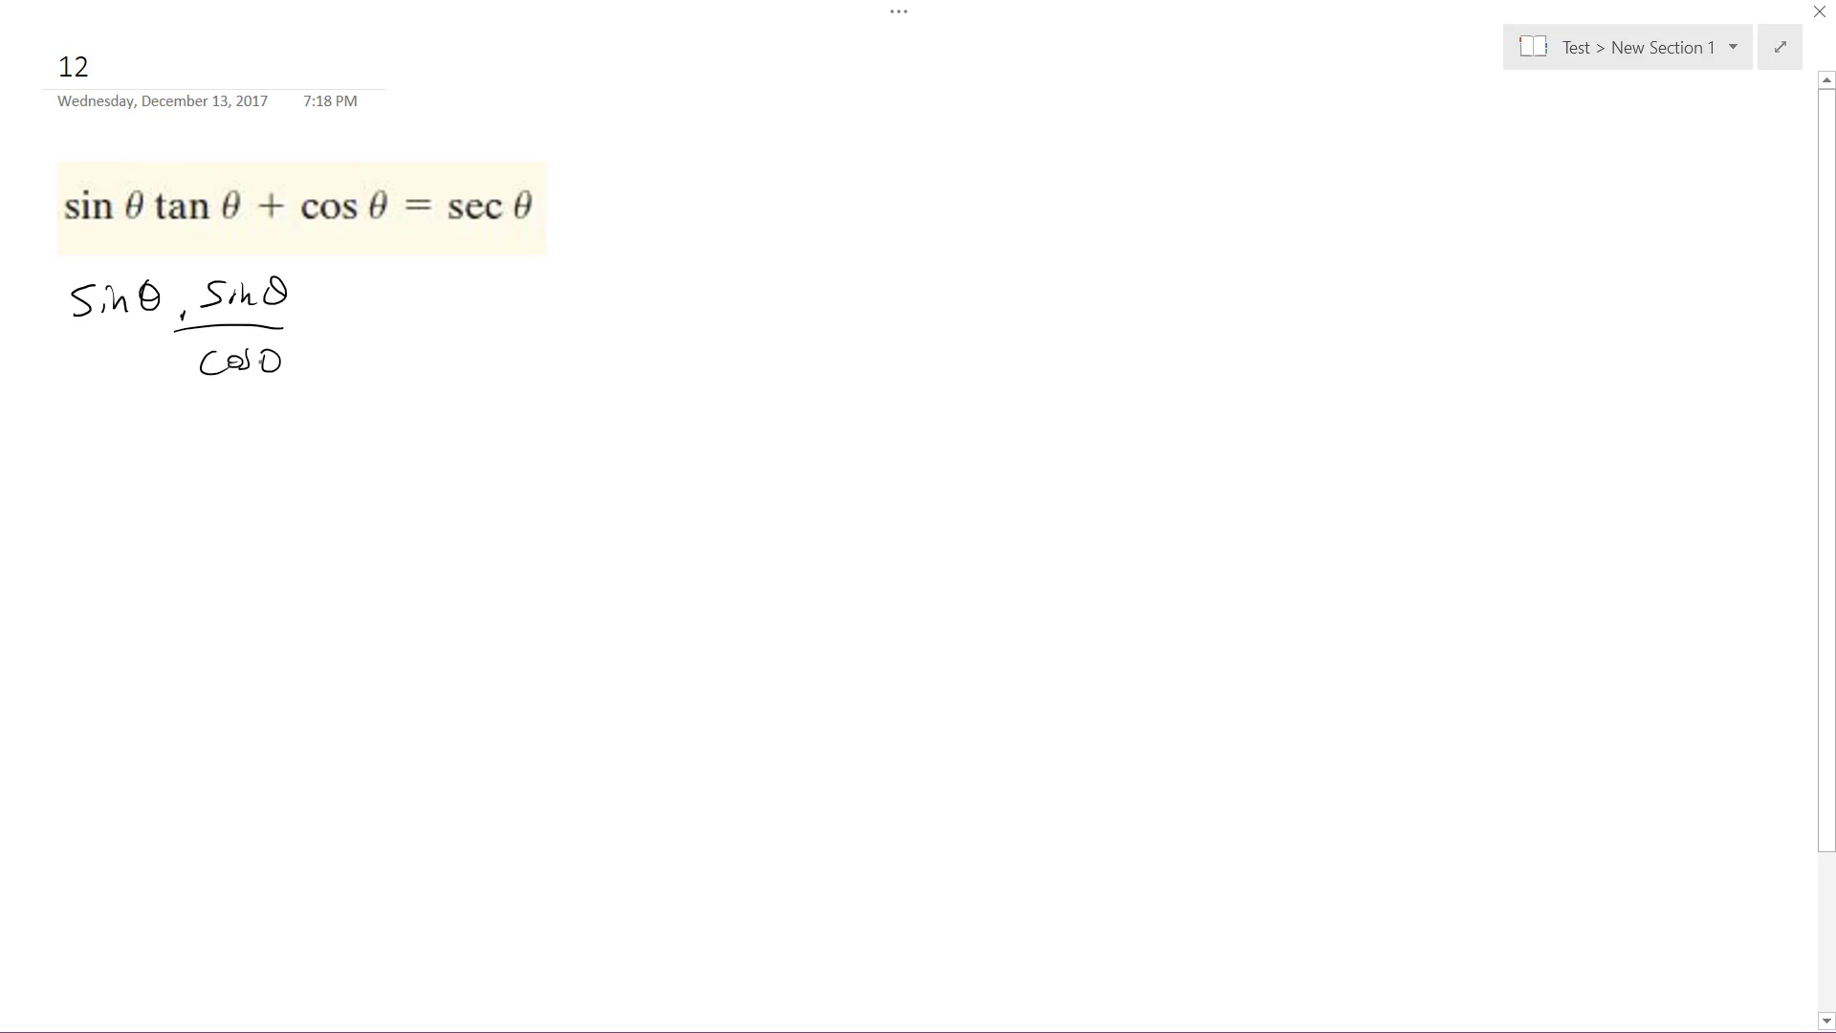
pyautogui.moveTo(315, 310); pyautogui.dragTo(475, 291)
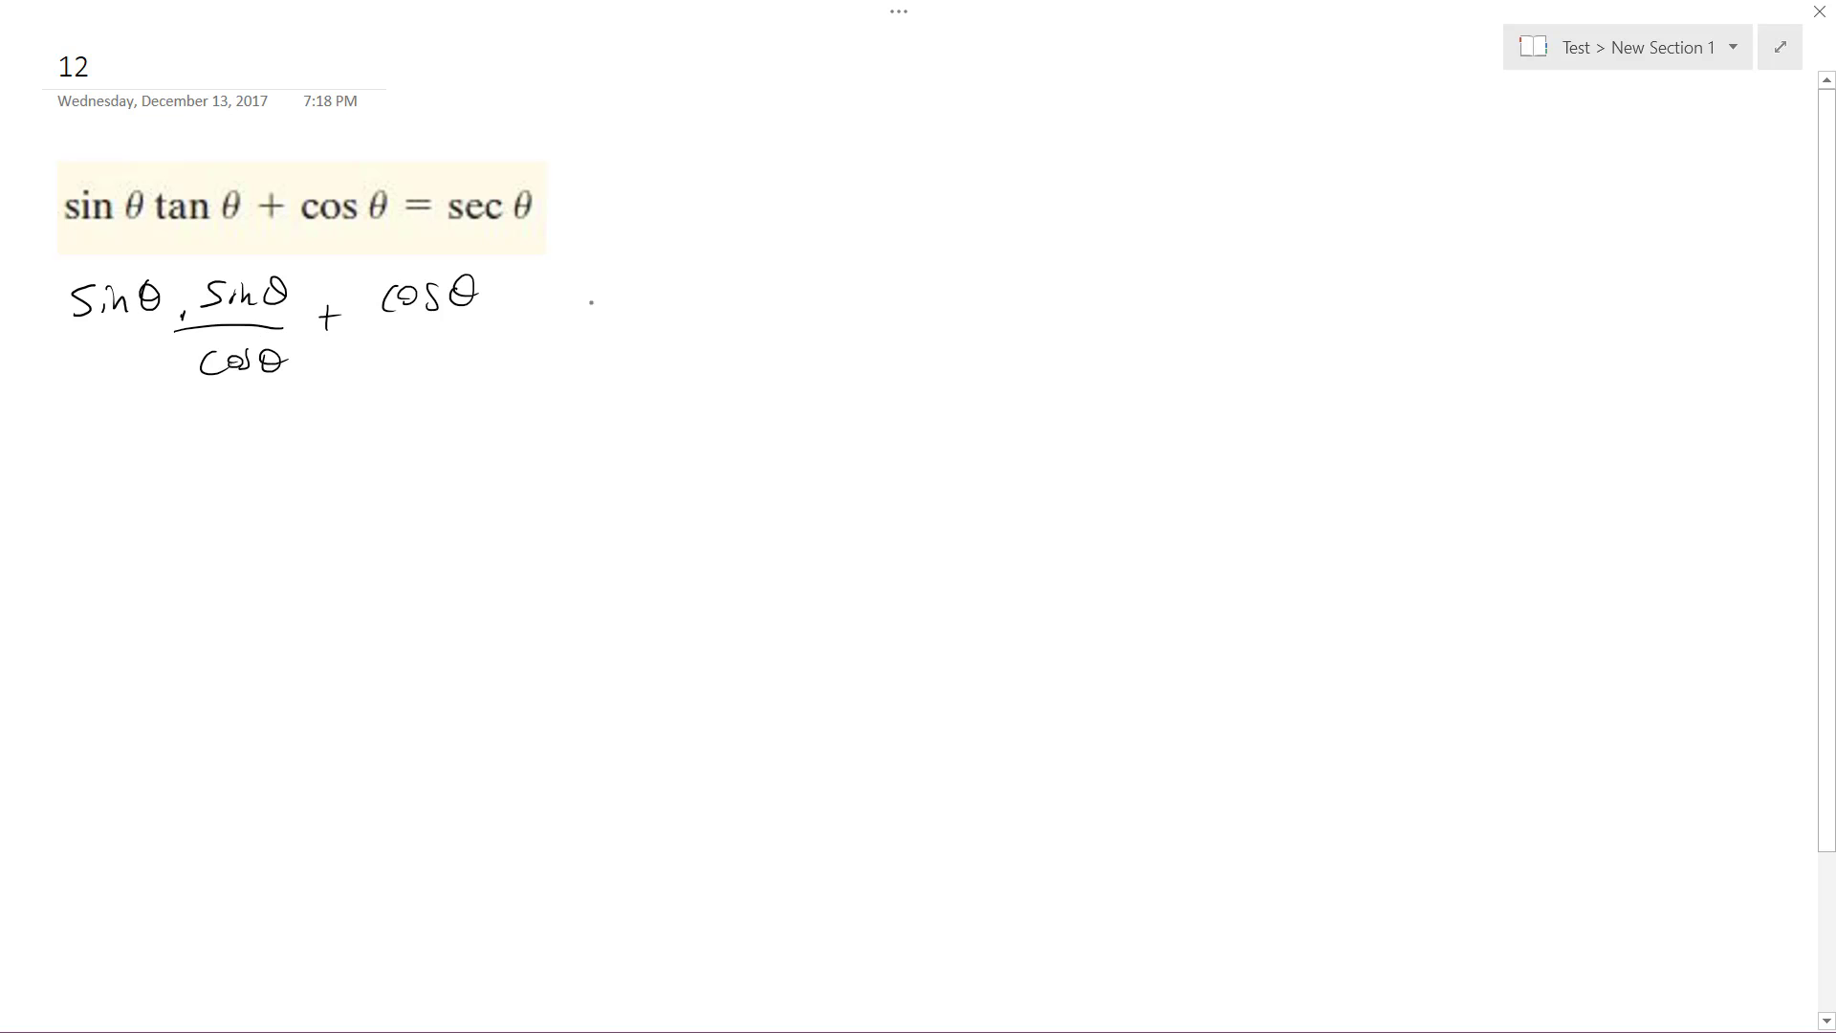
pyautogui.moveTo(580, 315); pyautogui.dragTo(721, 252)
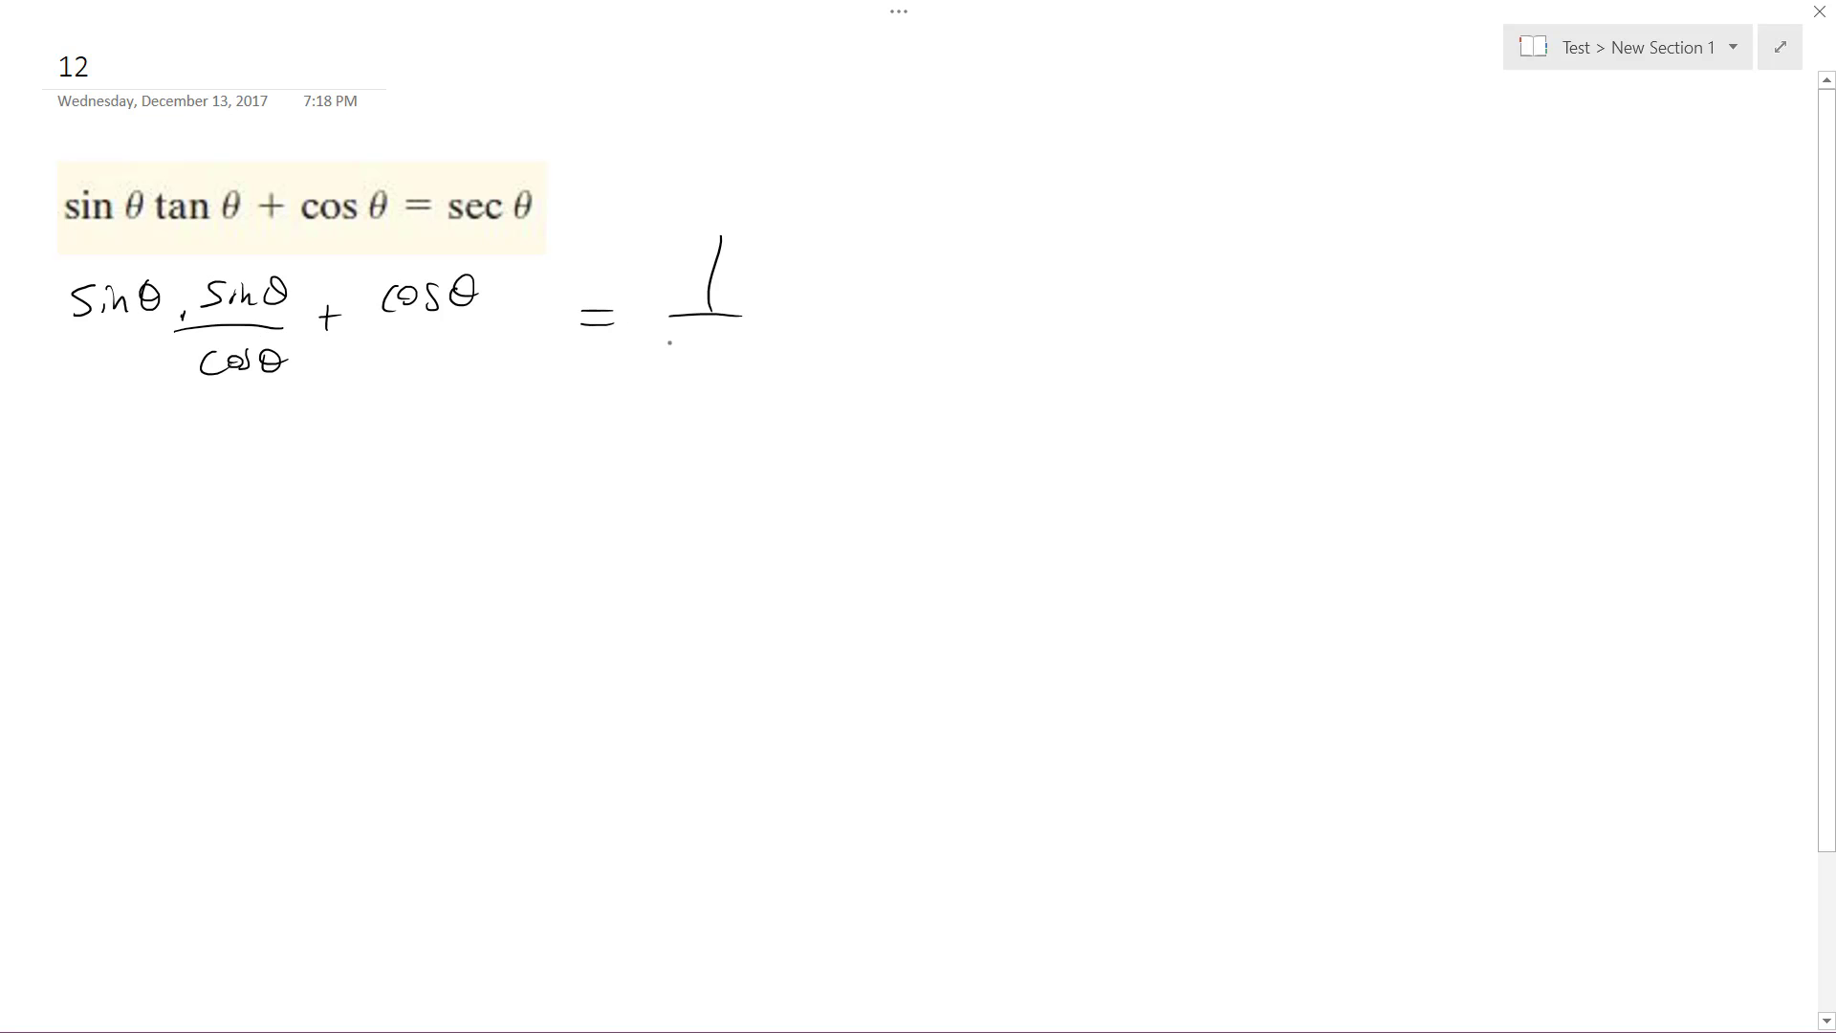
pyautogui.moveTo(656, 352); pyautogui.dragTo(756, 352)
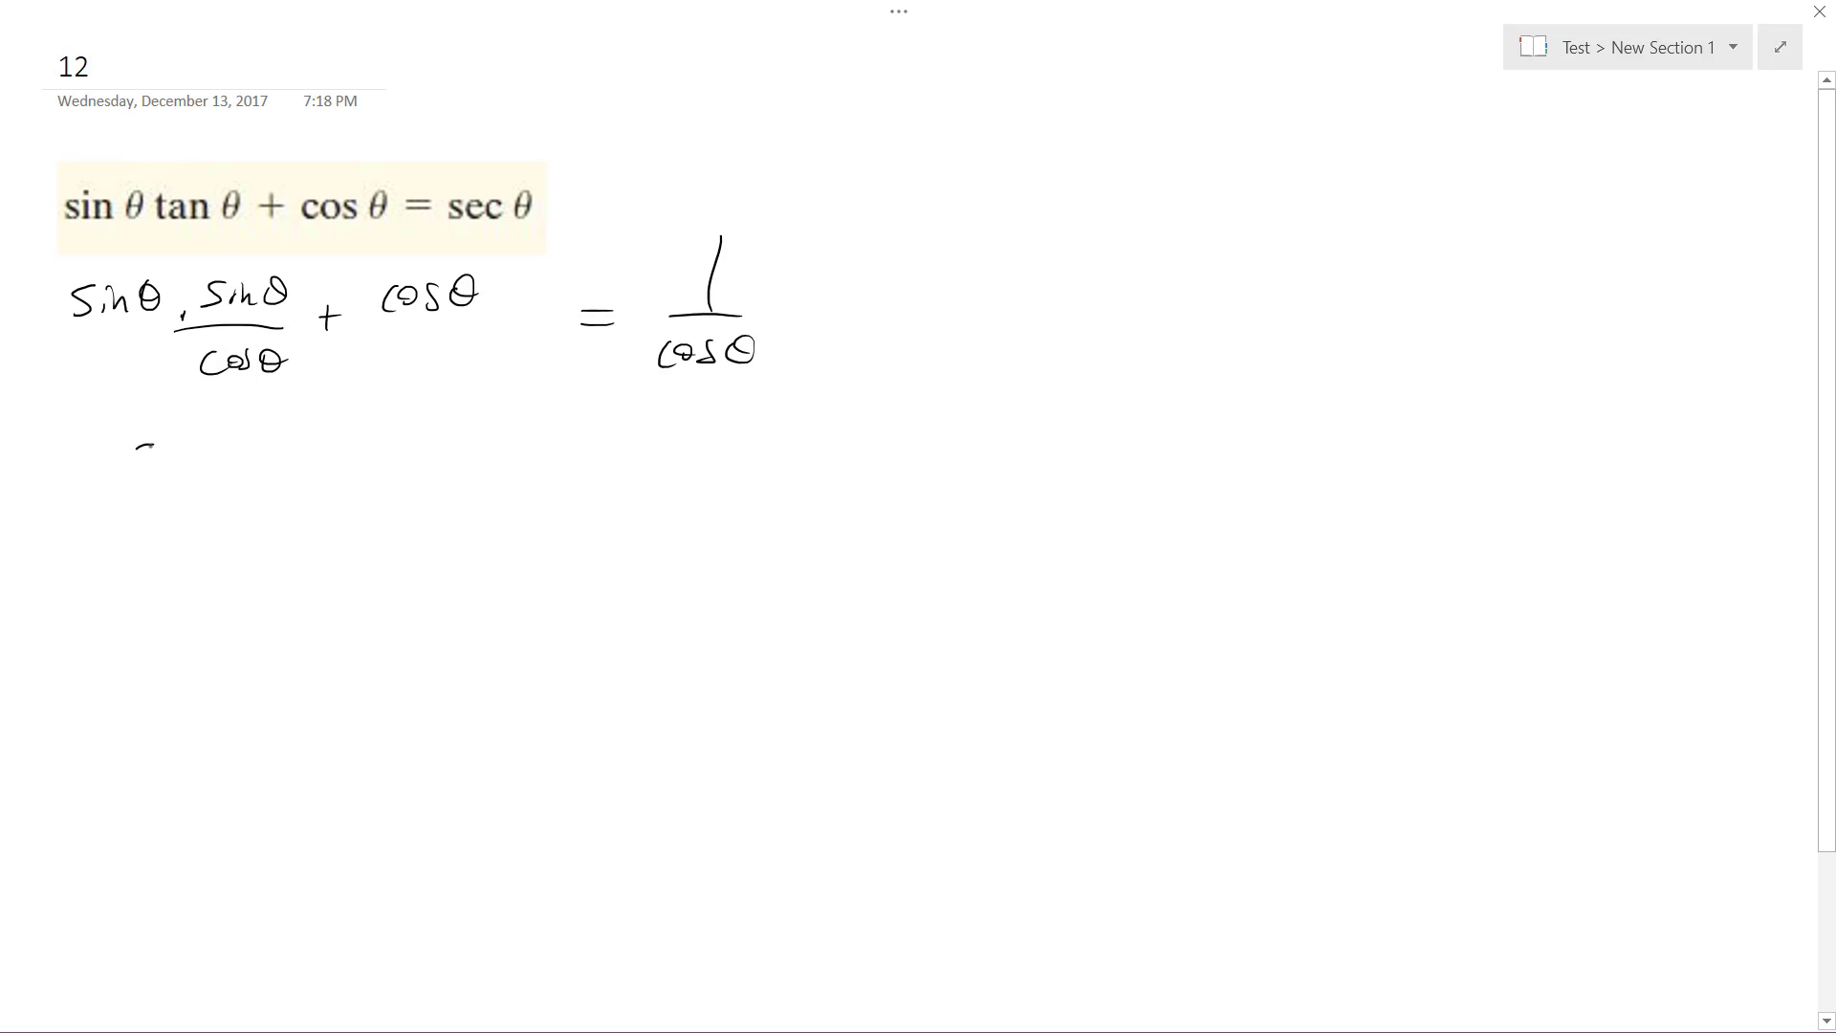
# Ink the next line as sin²θ/cosθ + cos²θ/cosθ
pyautogui.moveTo(134, 457); pyautogui.dragTo(275, 440)
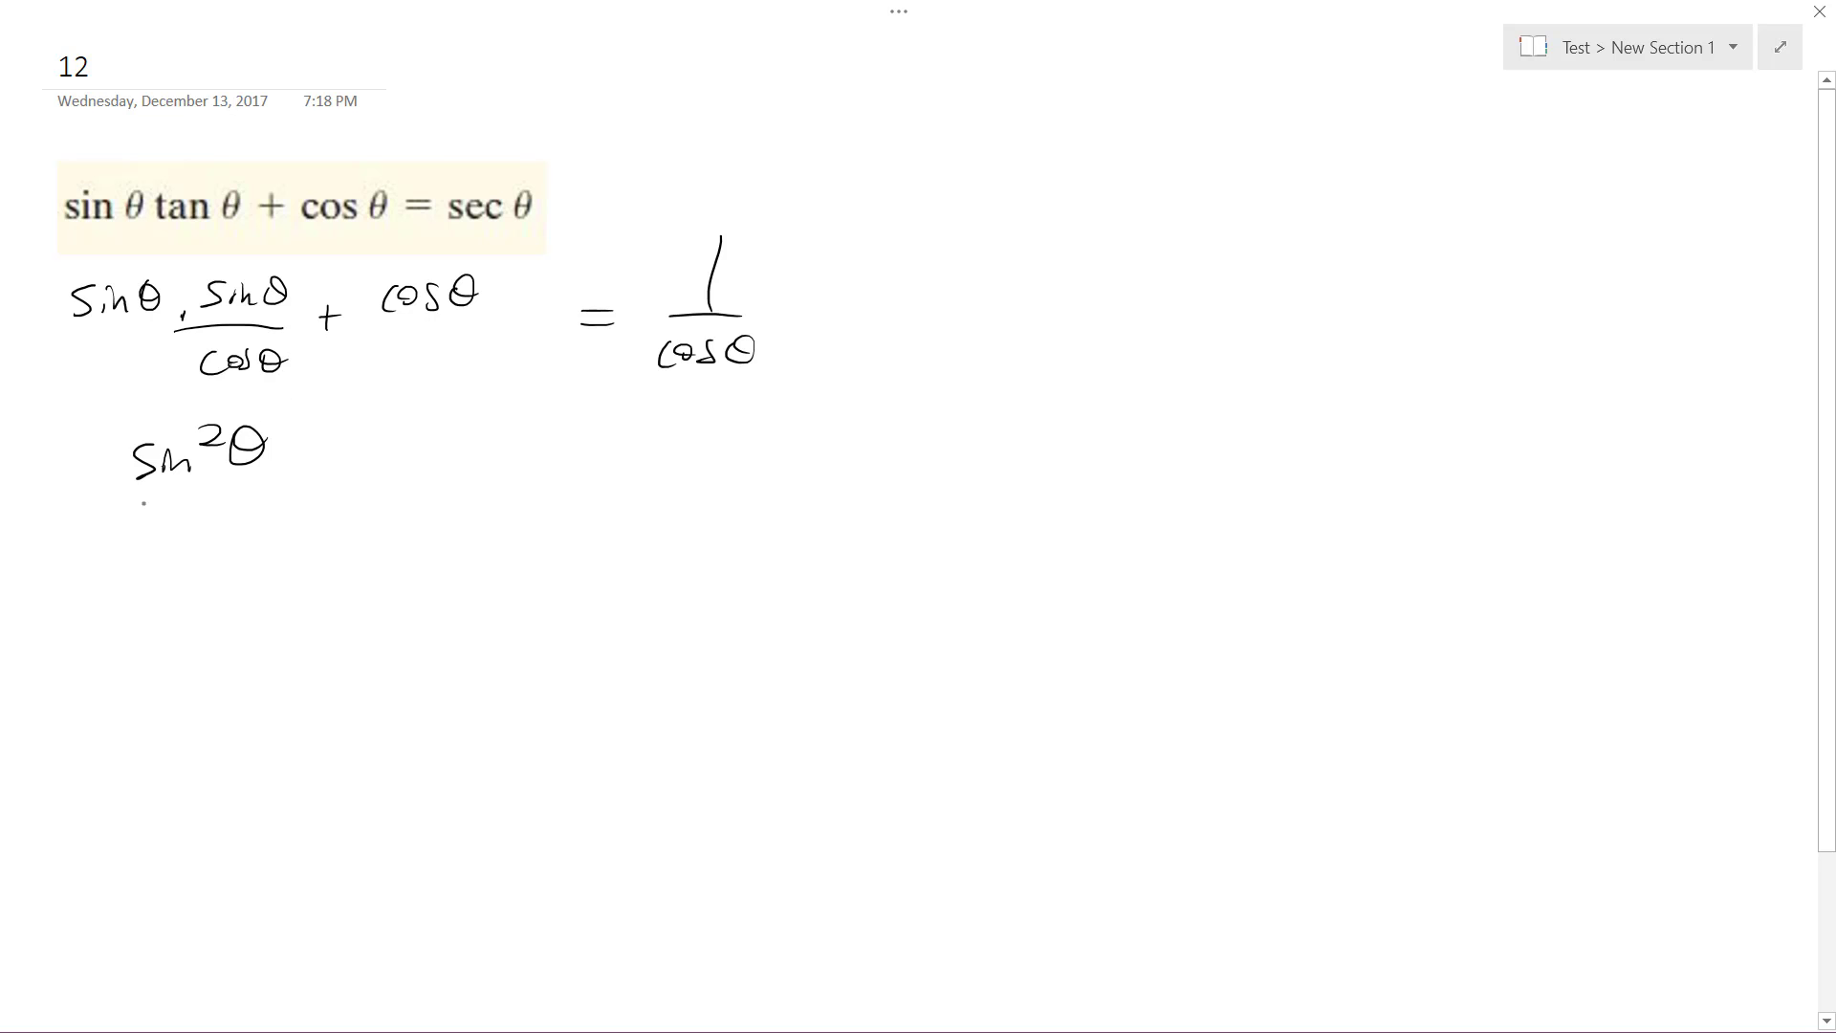
pyautogui.moveTo(116, 492); pyautogui.dragTo(264, 539)
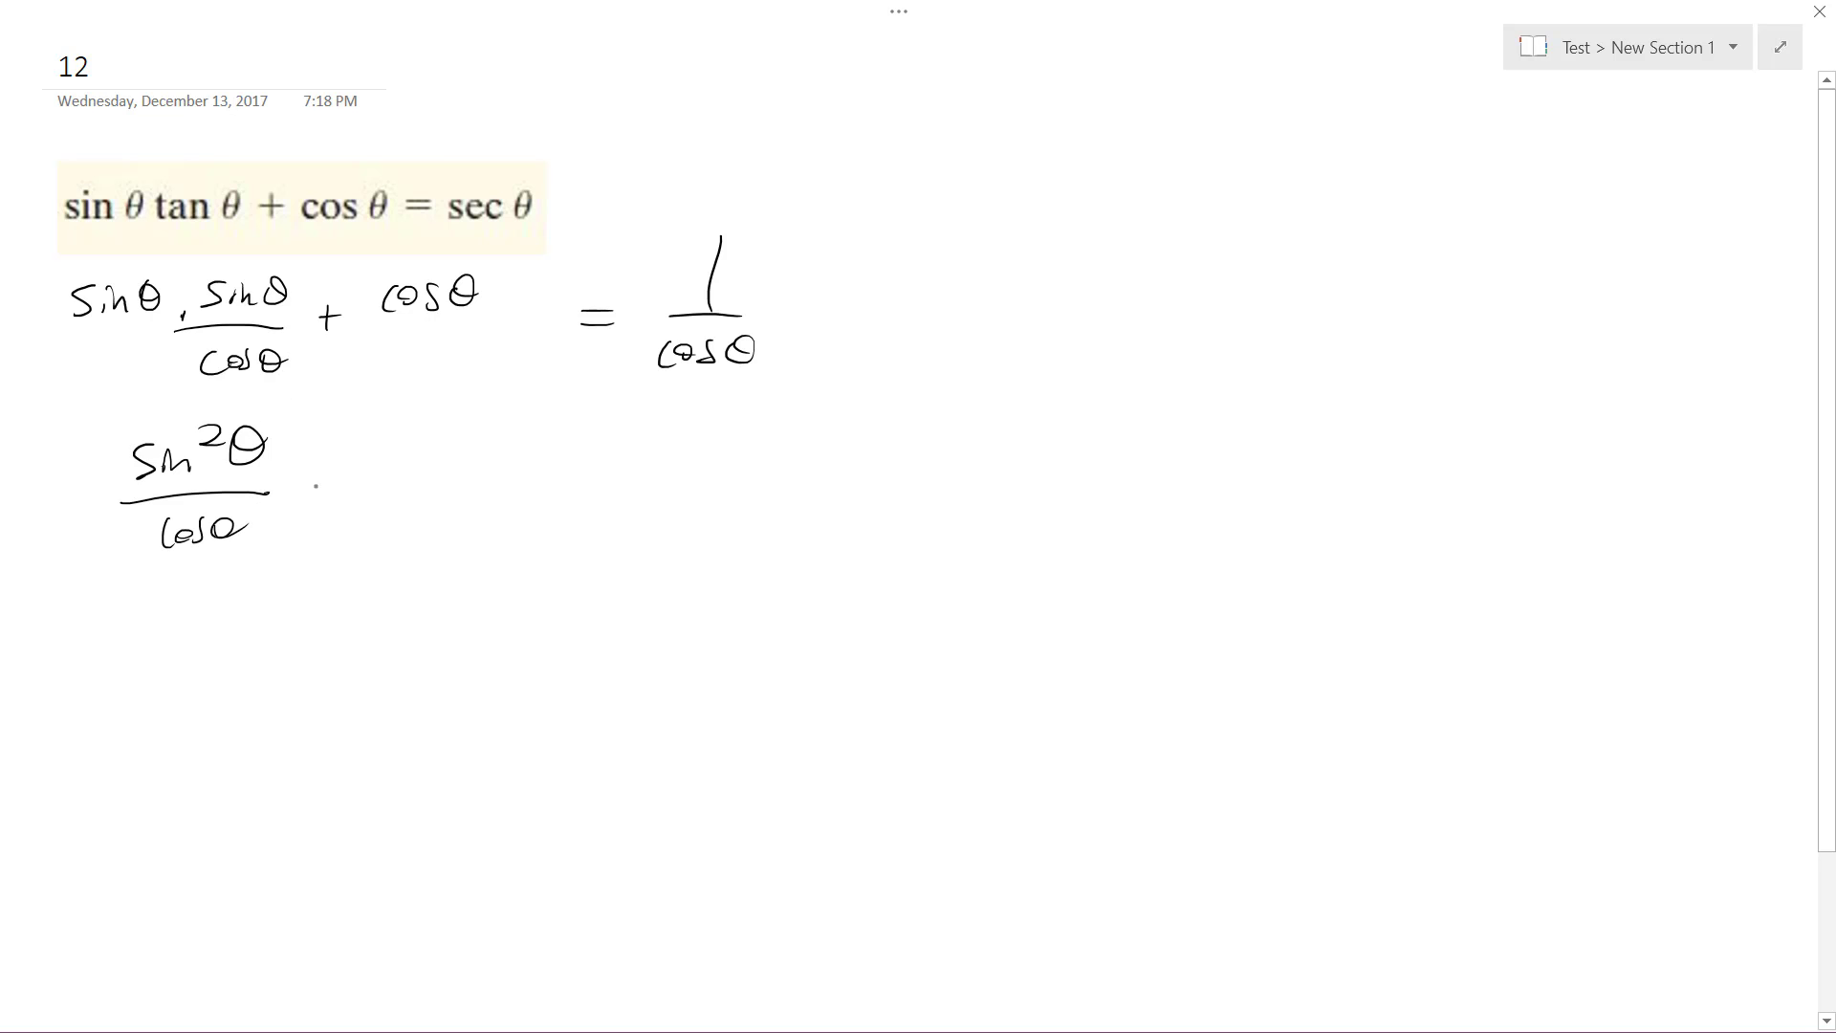
pyautogui.moveTo(293, 486); pyautogui.dragTo(398, 528)
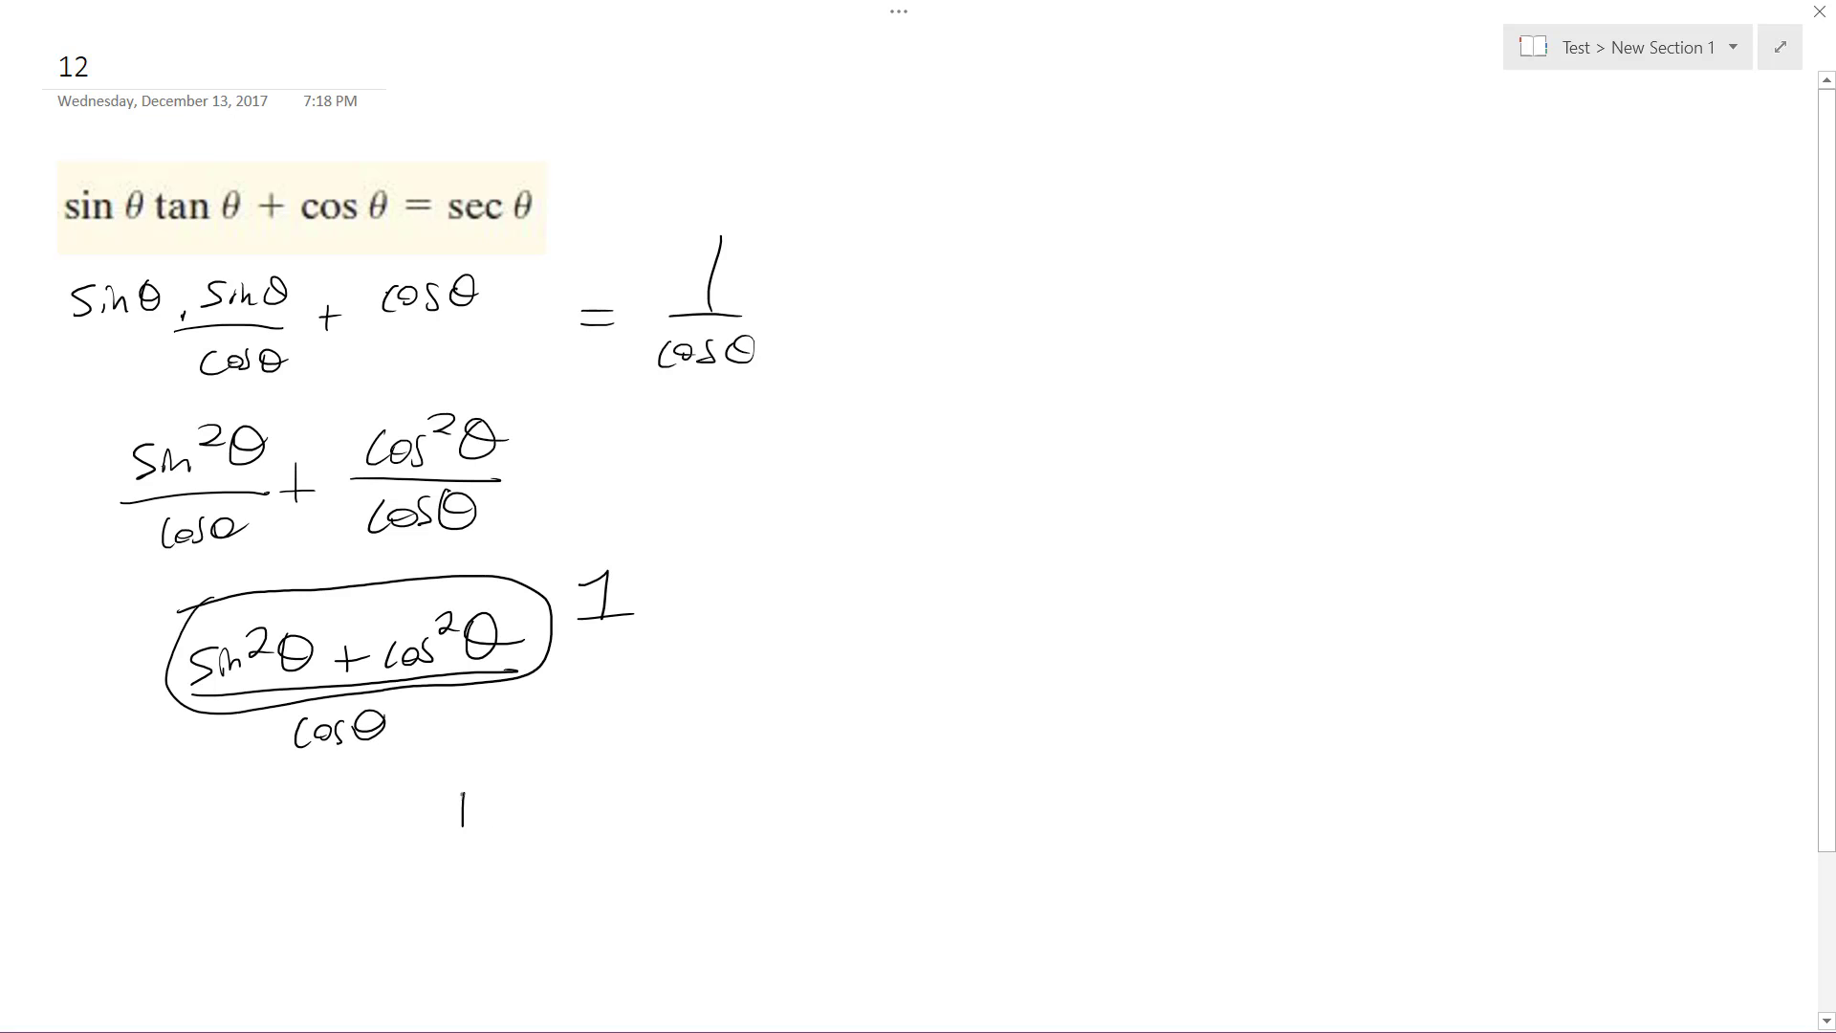
# Ink cosθ beneath the final 1 to finish the line 1/cosθ
pyautogui.moveTo(463, 807); pyautogui.dragTo(468, 920)
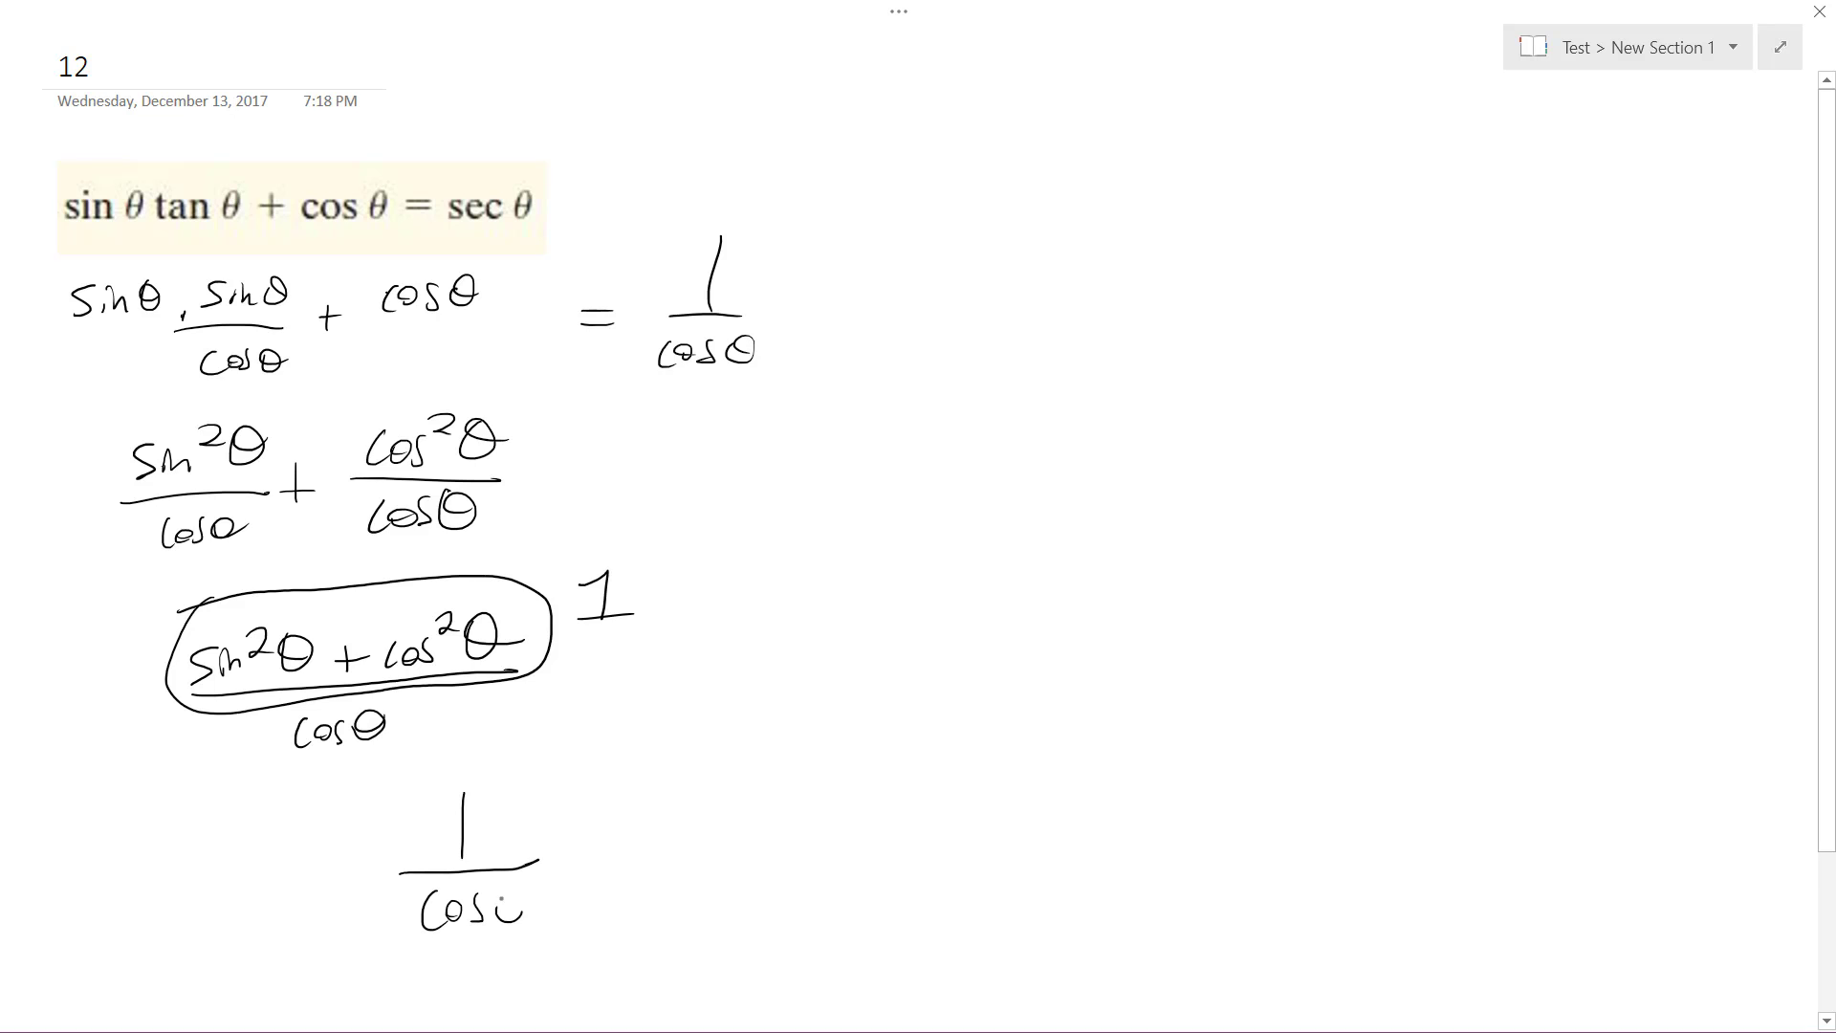